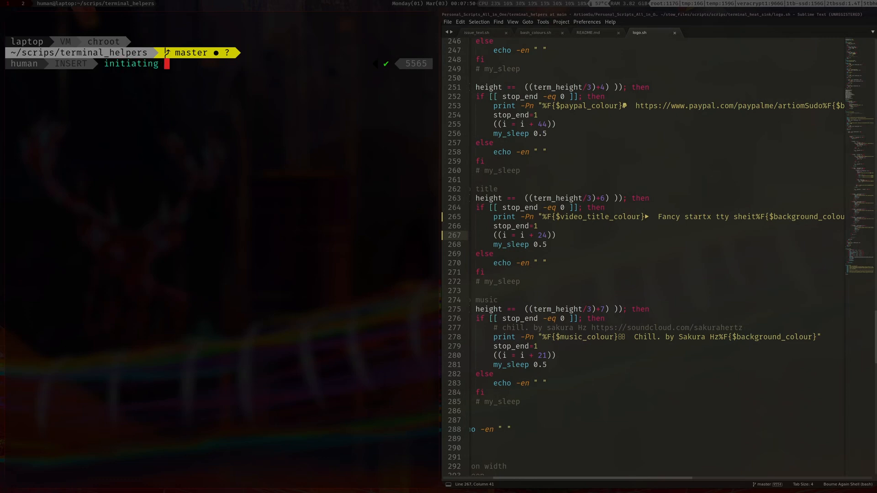
text(-m T)
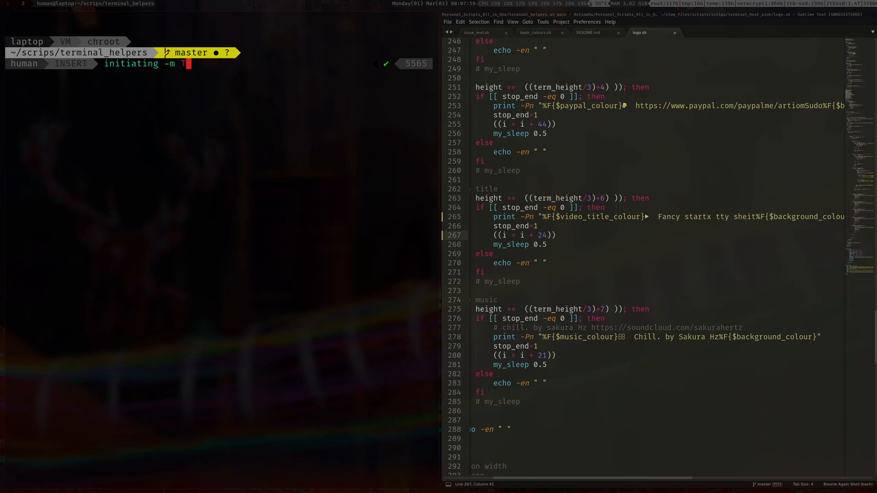
text(erminal_h)
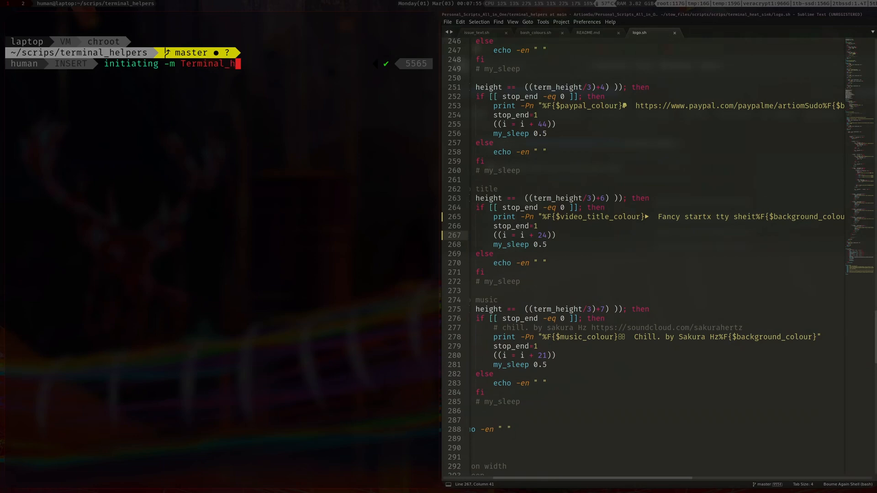